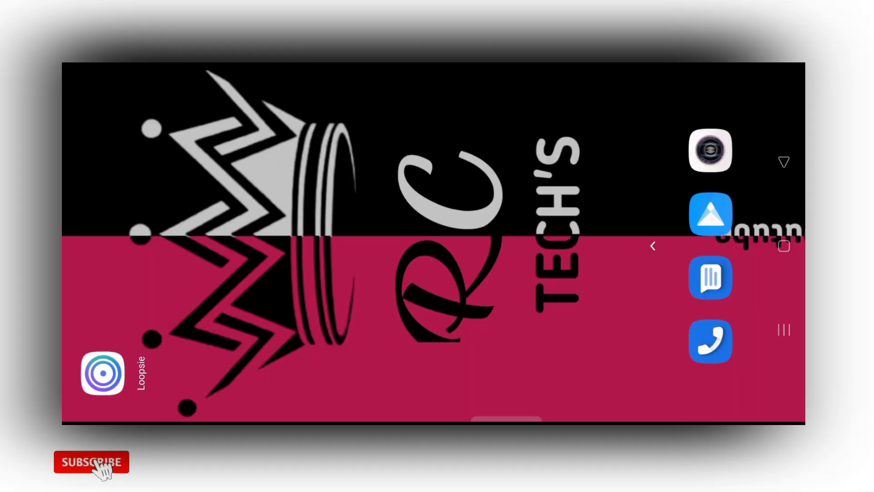
Launch the Loopsie app from its home-screen icon
left_click(91, 461)
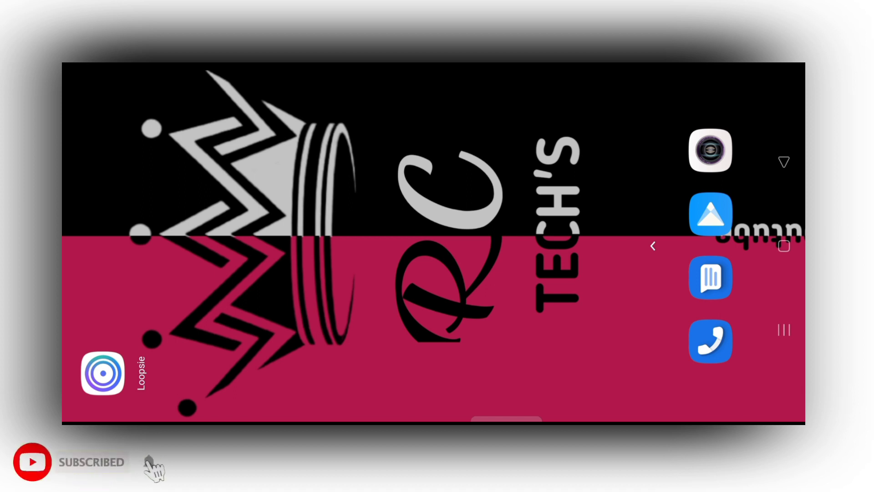
left_click(153, 466)
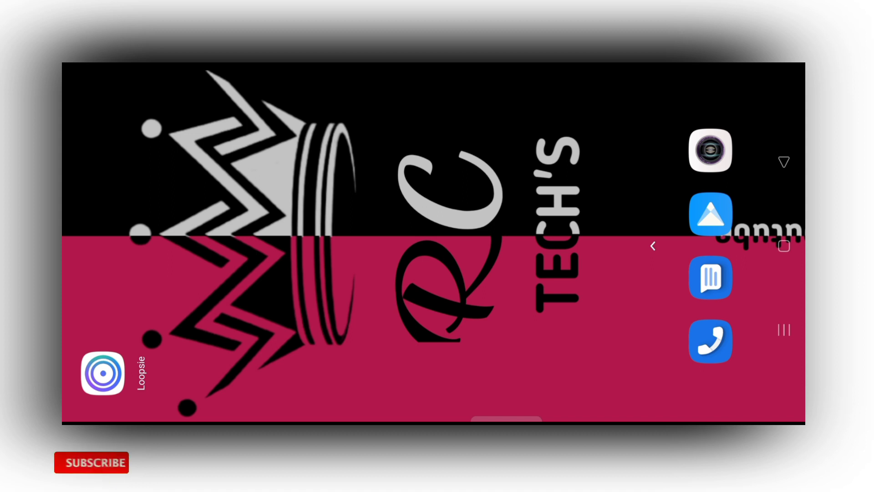
left_click(91, 463)
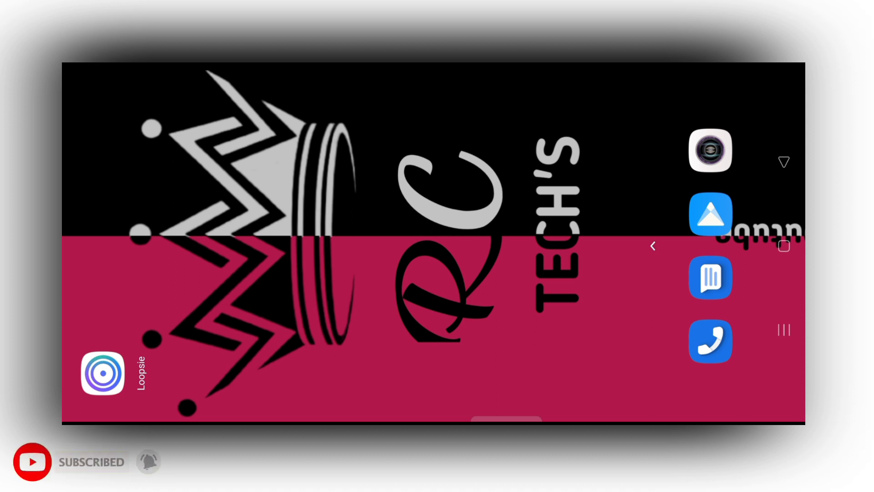
left_click(91, 462)
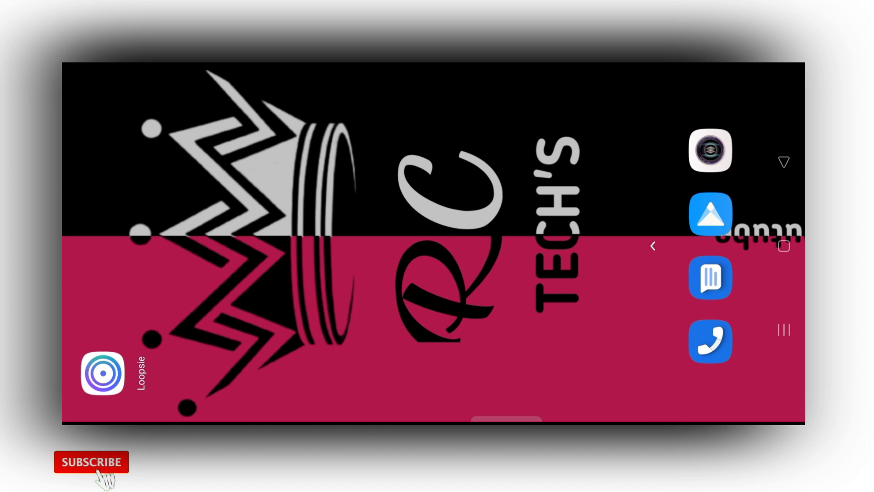
left_click(90, 461)
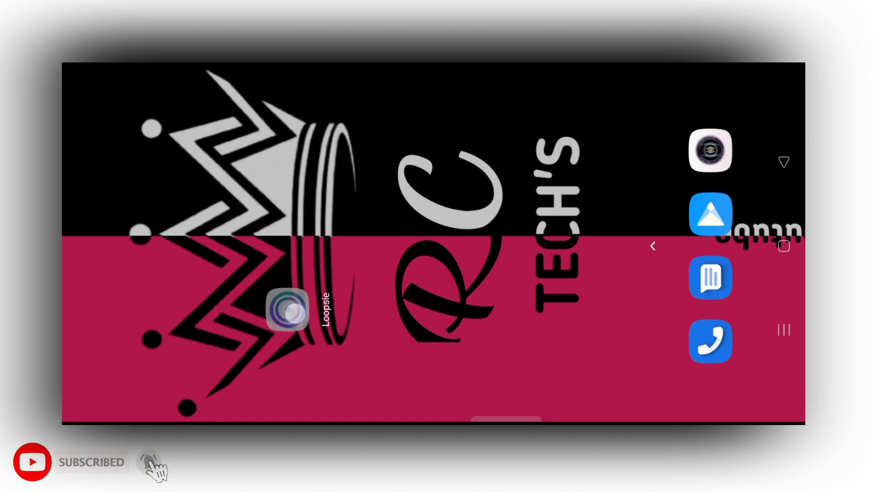
Create a new animation and pick the grey-sweater man's photo from the Gallery for depth calculation
left_click(288, 309)
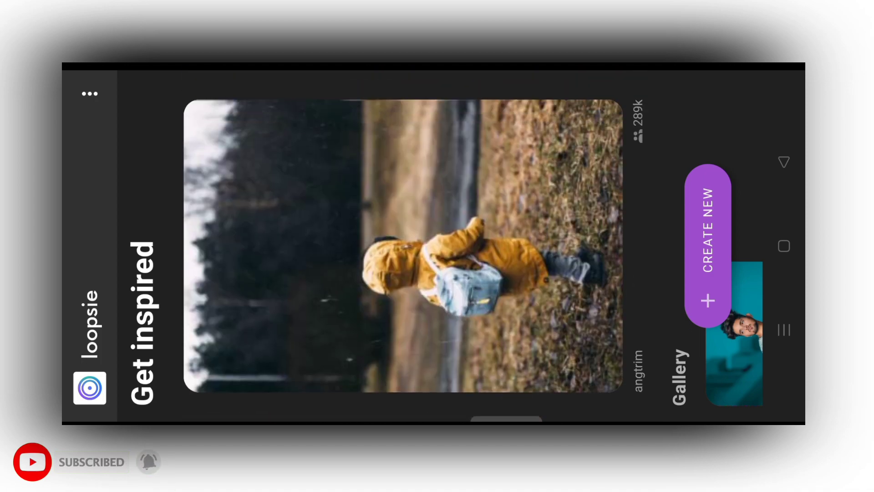
left_click(91, 461)
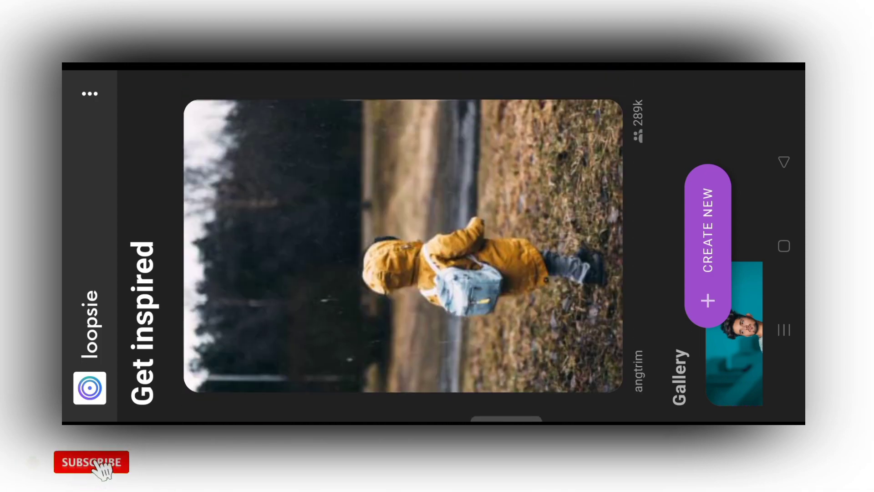
left_click(91, 462)
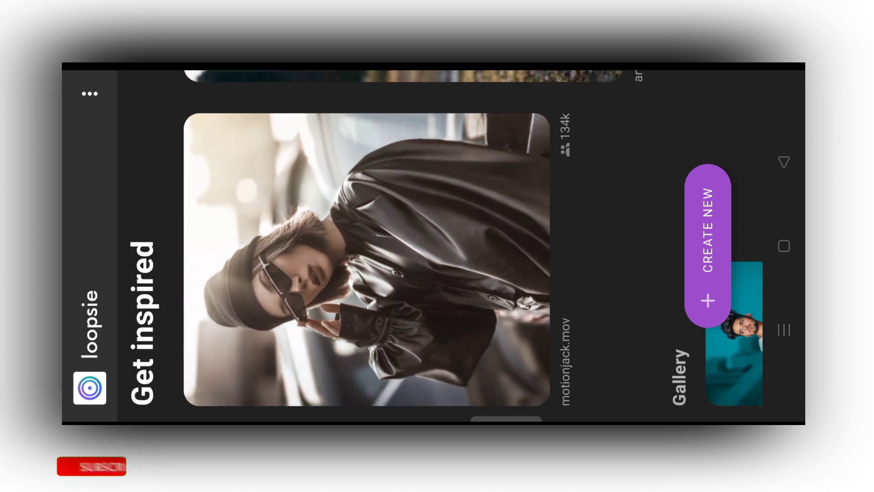
left_click(91, 466)
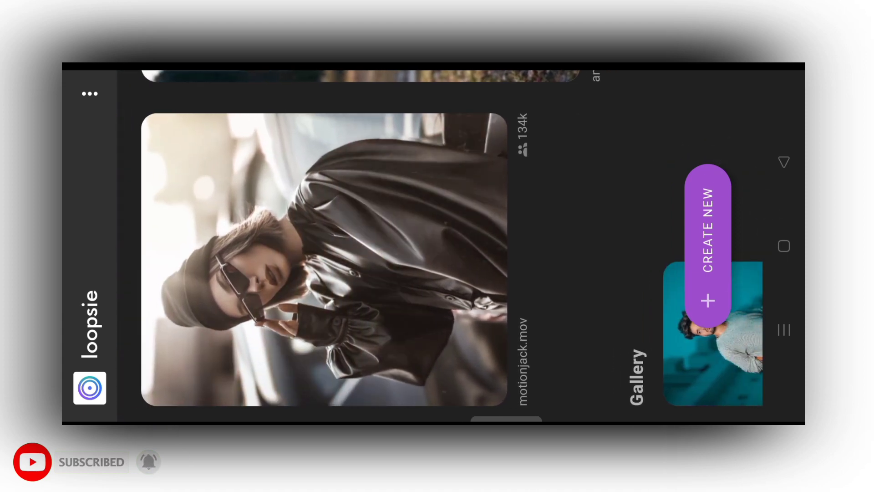
left_click(708, 234)
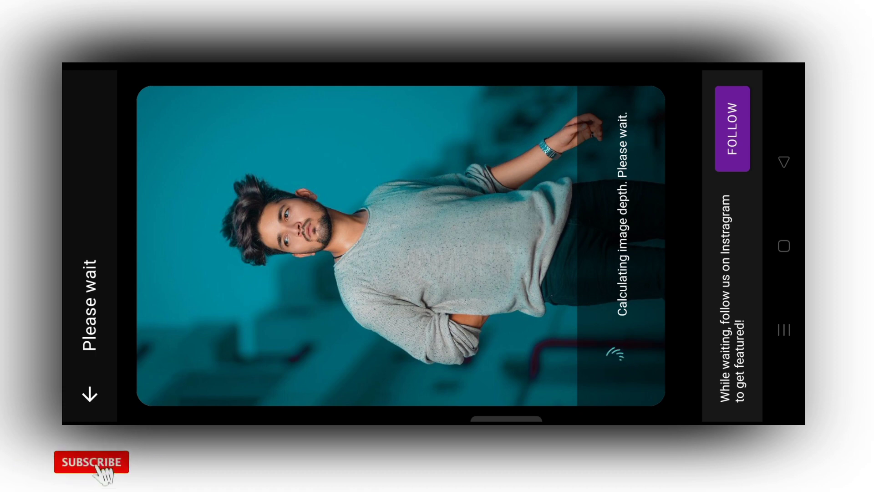
Let the depth calculation finish, then return to the Android home screen
left_click(91, 462)
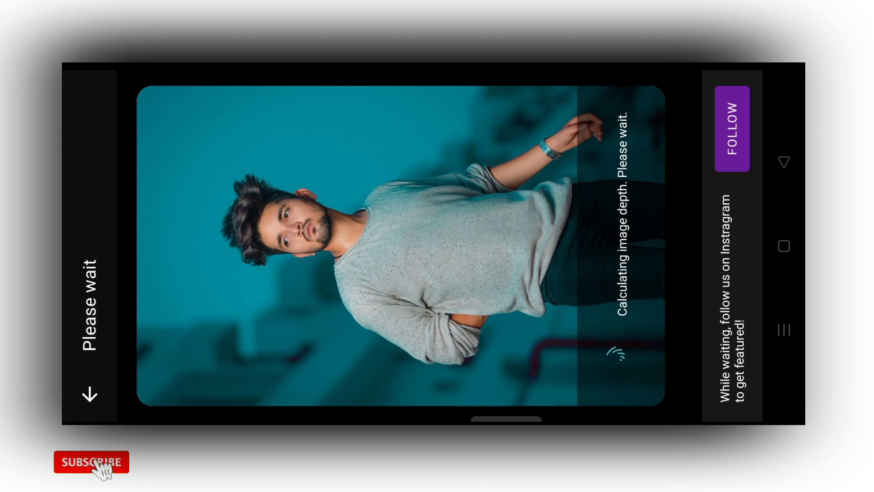
left_click(91, 461)
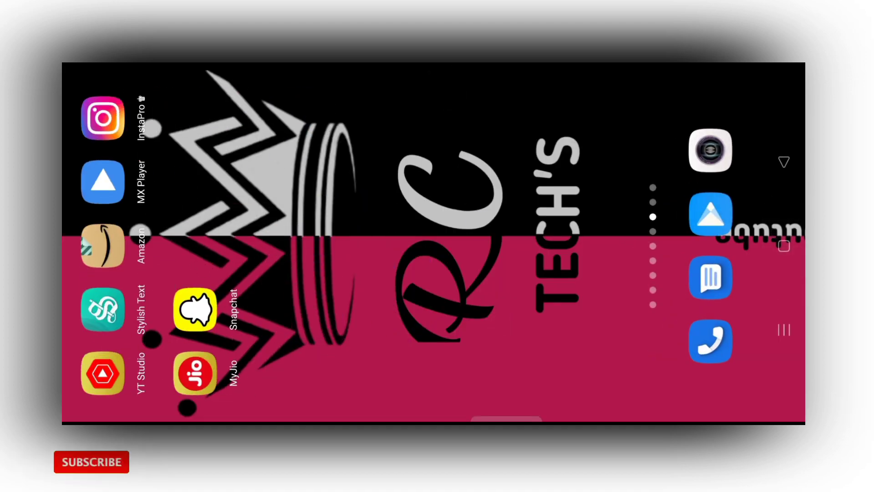
Launch Instagram to the account's profile page
left_click(103, 117)
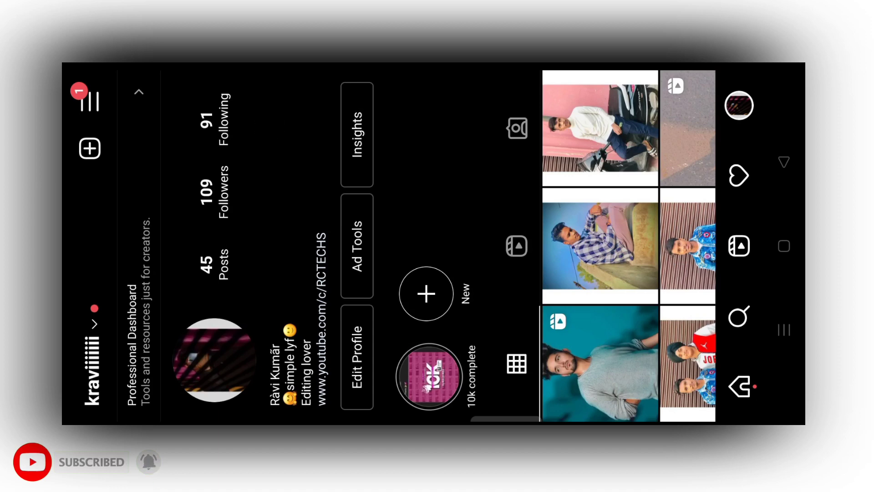
Start a new reel using the saved 'We Rollin' audio and bring up the video gallery
left_click(91, 462)
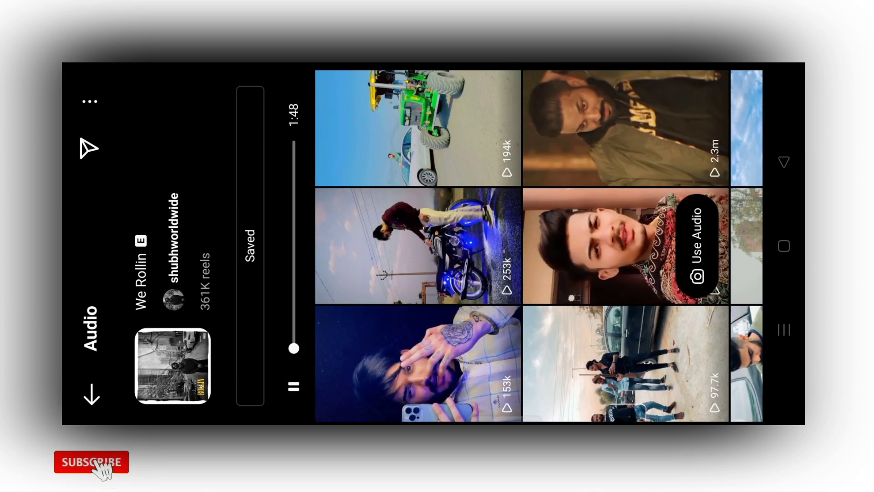
left_click(91, 462)
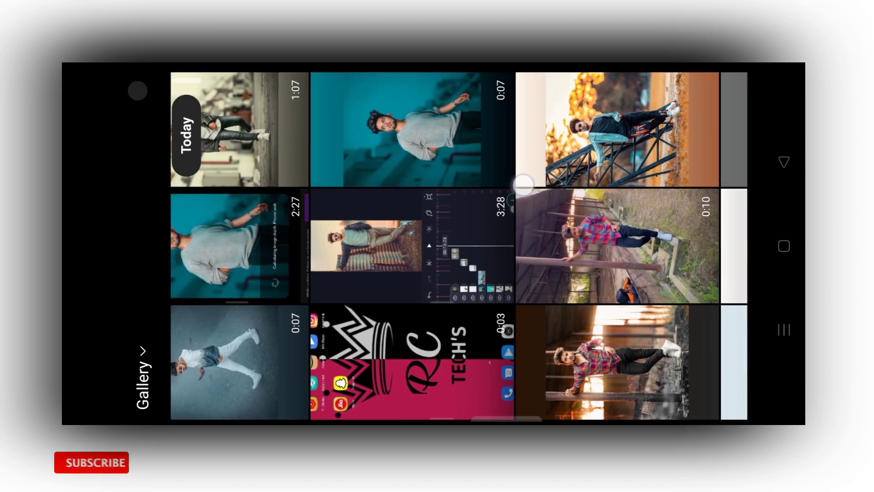
Select the 0:07 clip of the man and show the Saved effects tray
left_click(412, 130)
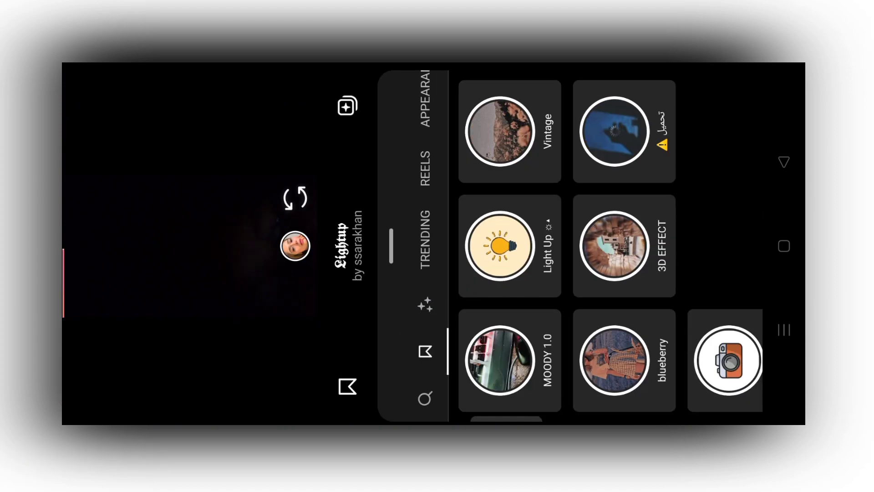
Apply the sparkle effect to the clip, preview it, and send the reel for processing
left_click(498, 359)
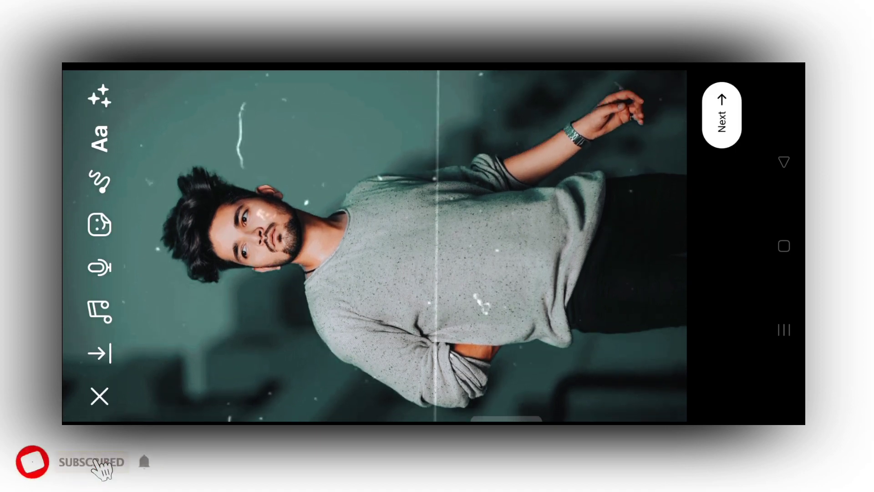
left_click(99, 354)
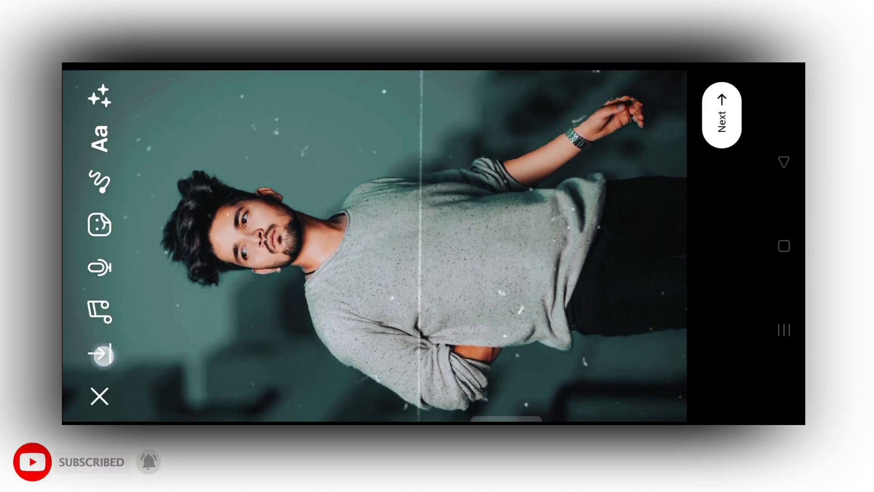
left_click(721, 114)
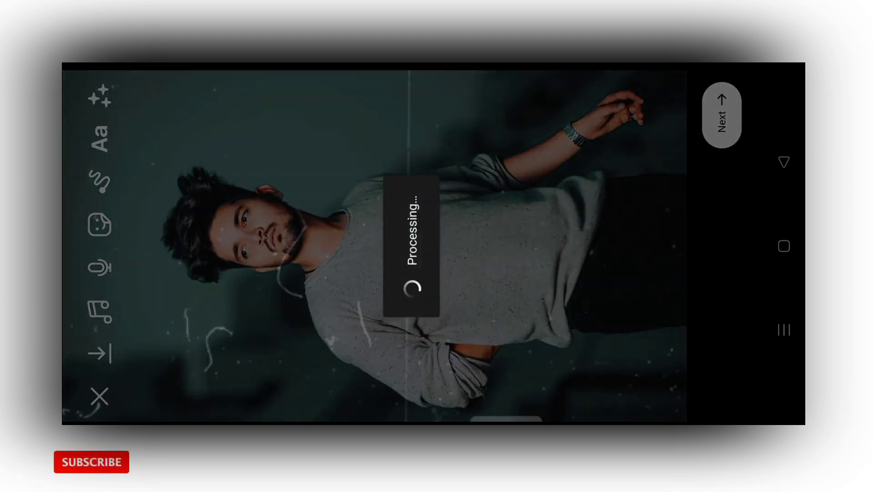